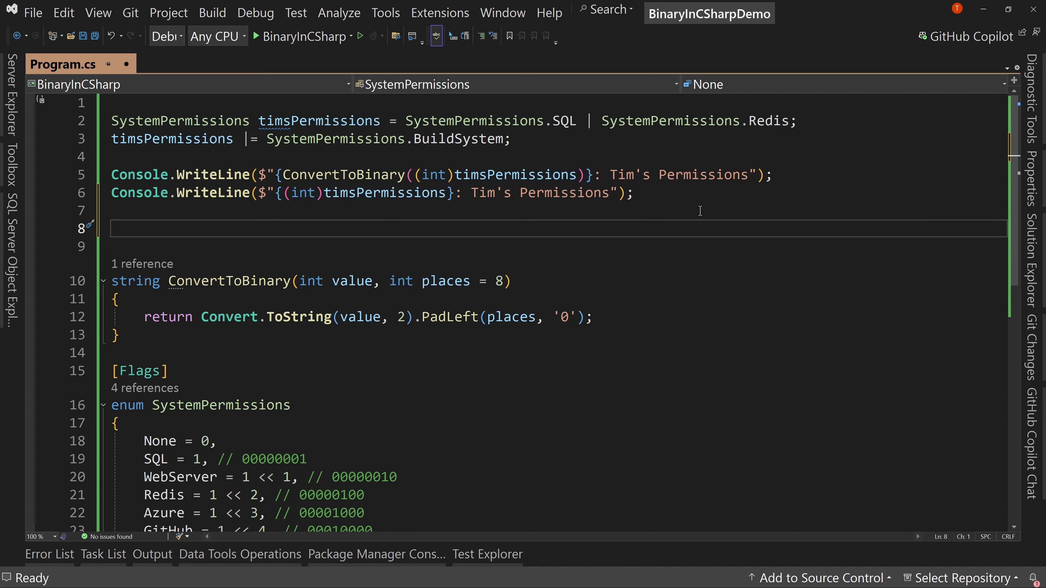
mouse_move(288, 420)
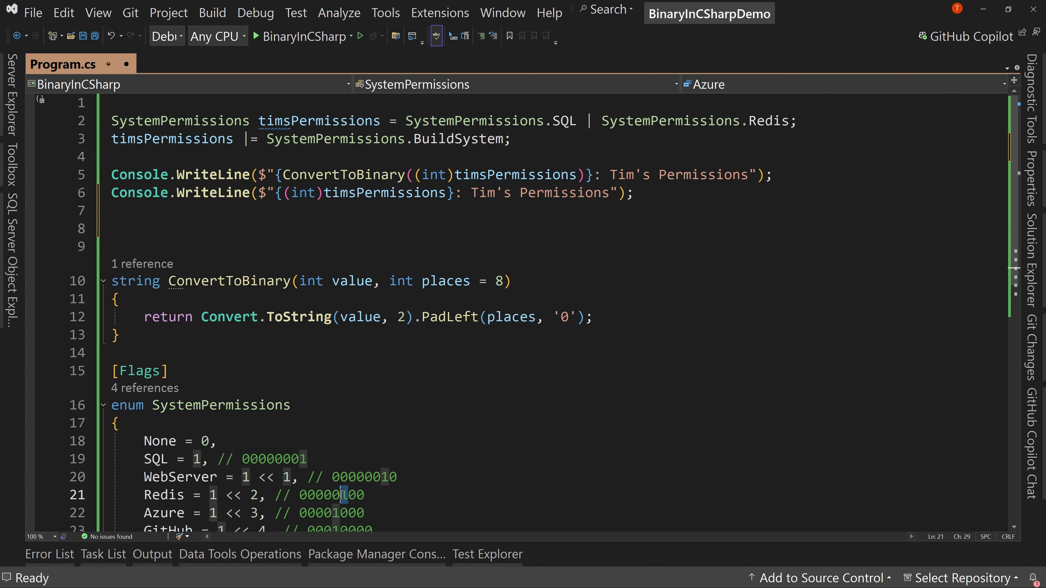
Step: Write timsPermissions = timsPermissions & ~SystemPermissions.Redis; on line 8 to clear the Redis flag
scroll("down", 3)
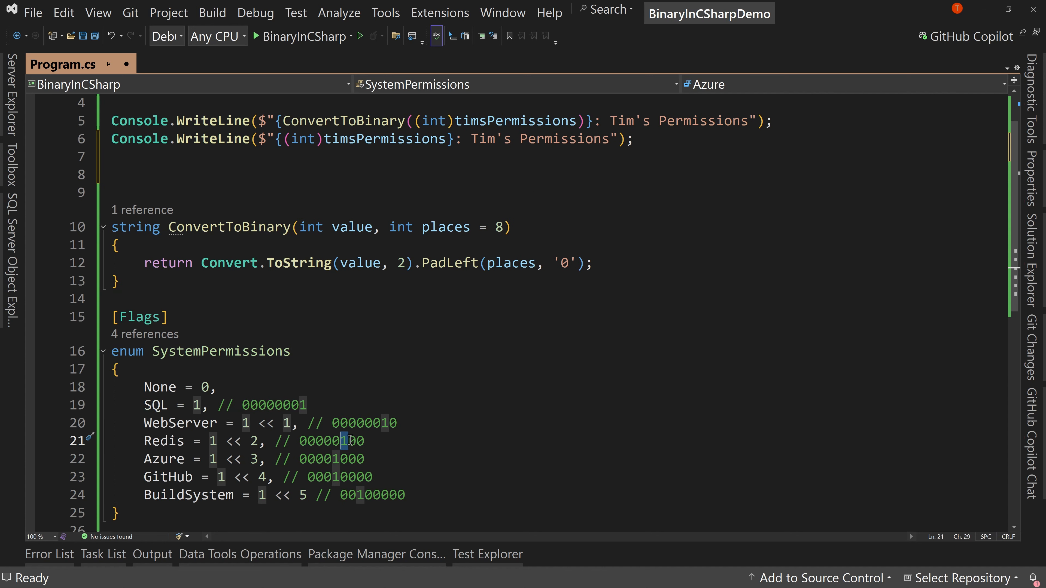
mouse_move(451, 393)
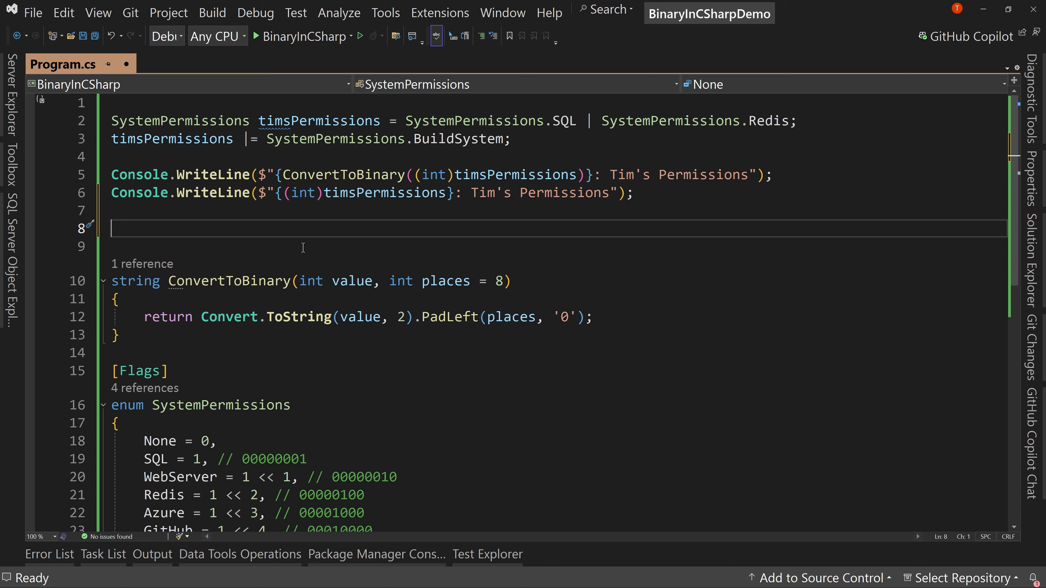
type("timsPermissions")
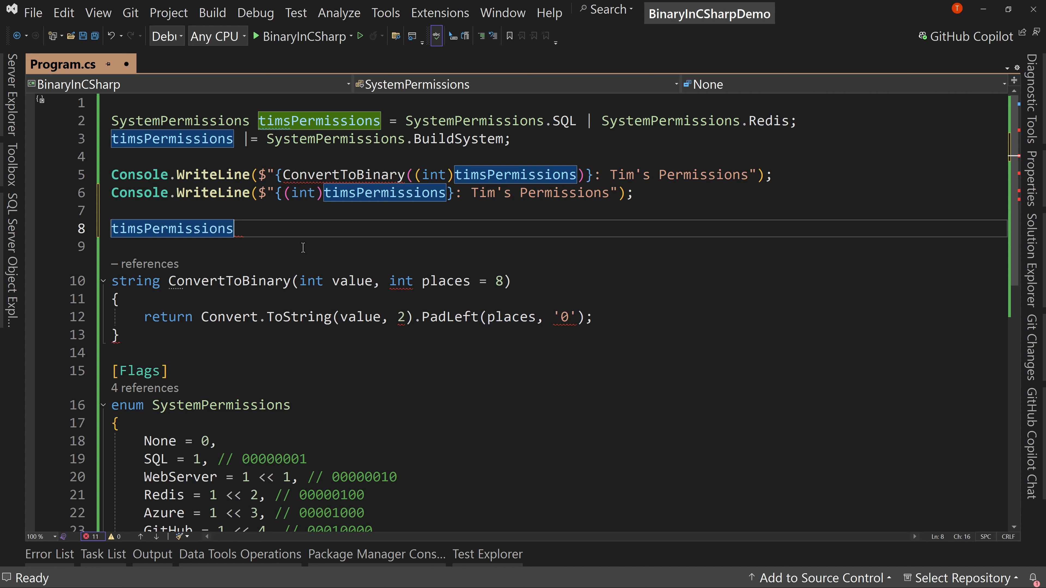
type("=")
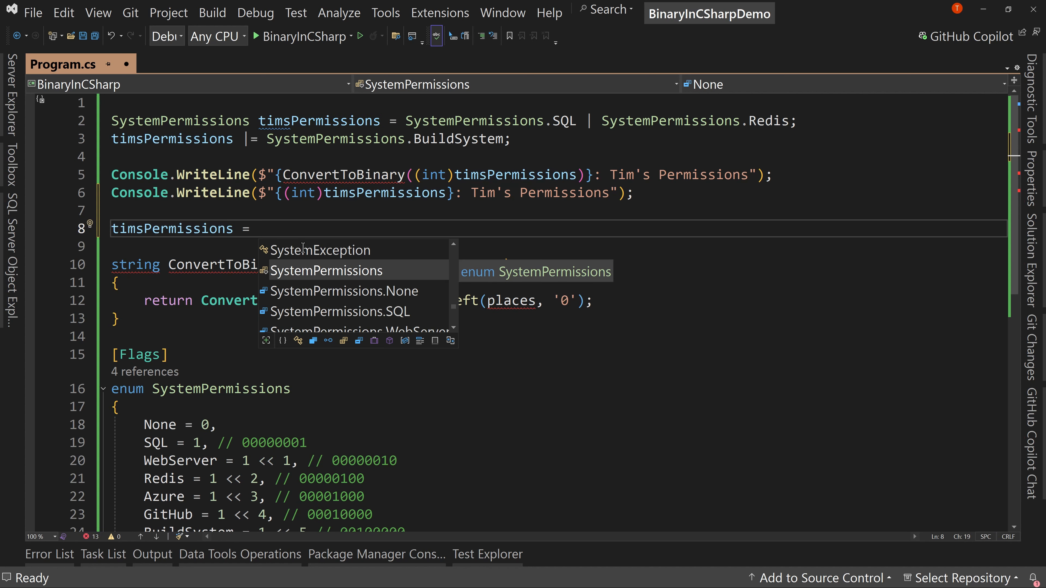
type("SystemPermission")
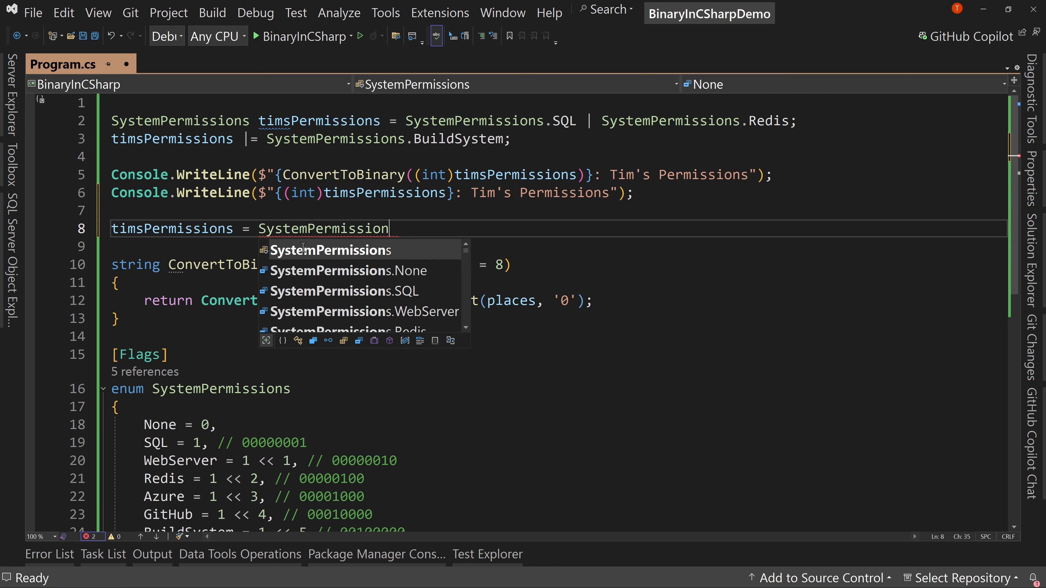
type("tim")
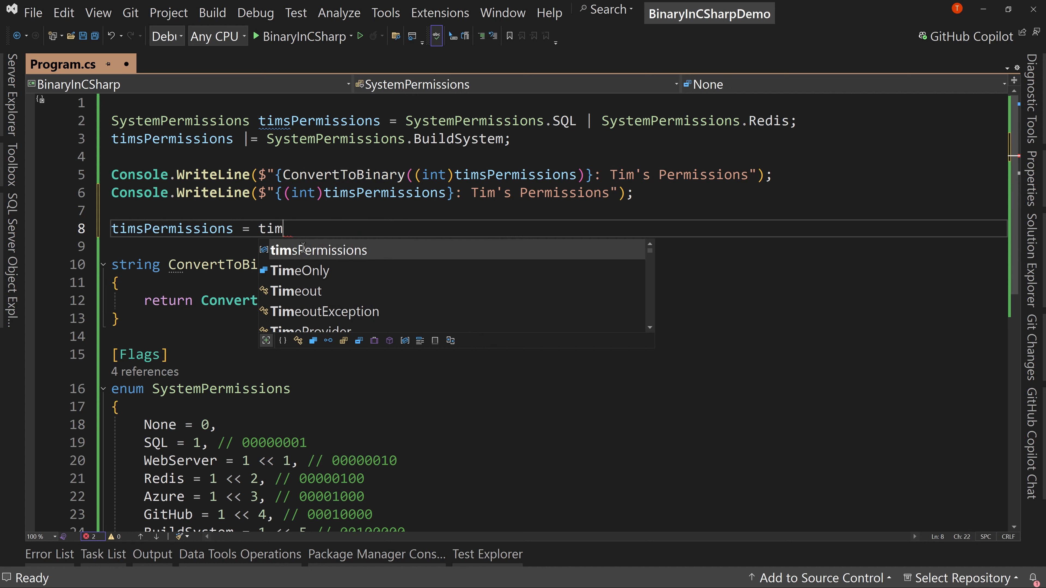
key("Tab")
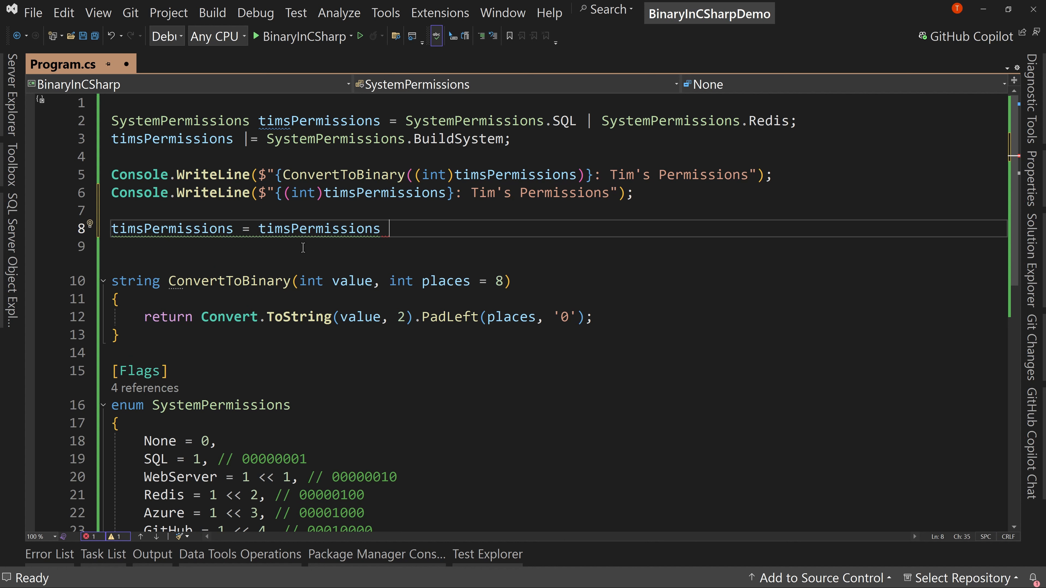
type("&")
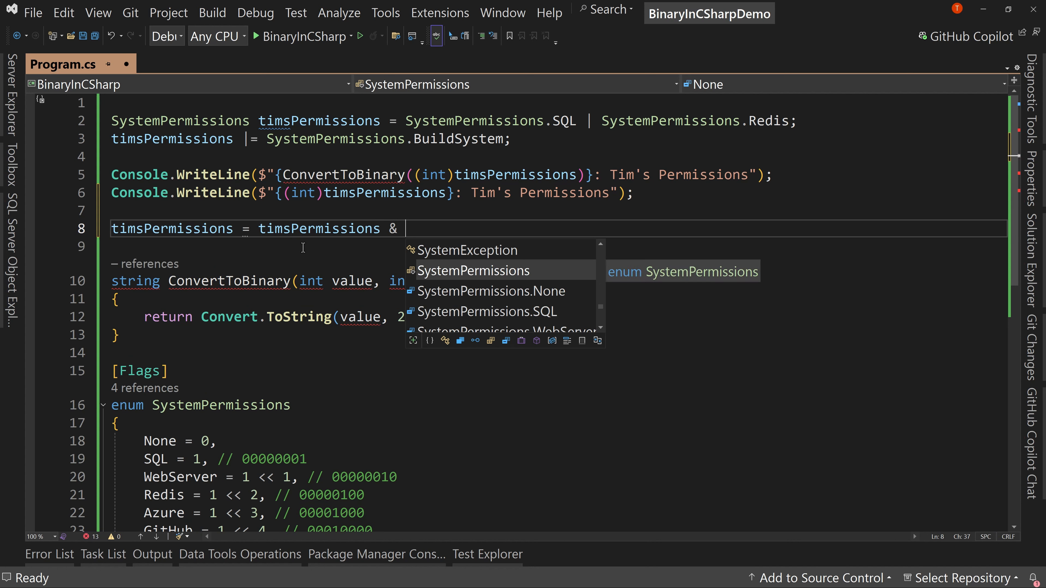
type("~")
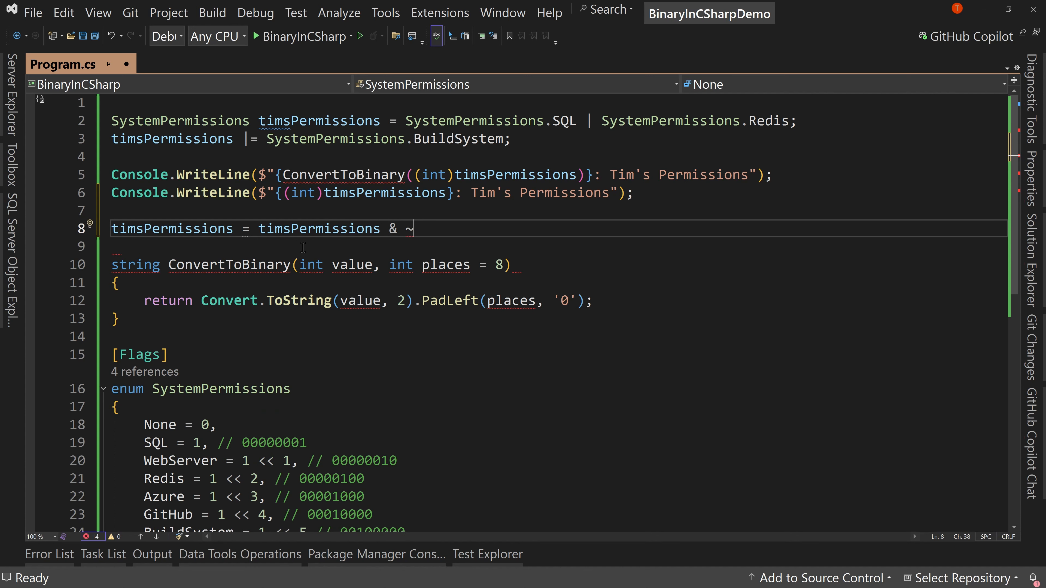
type("Sys")
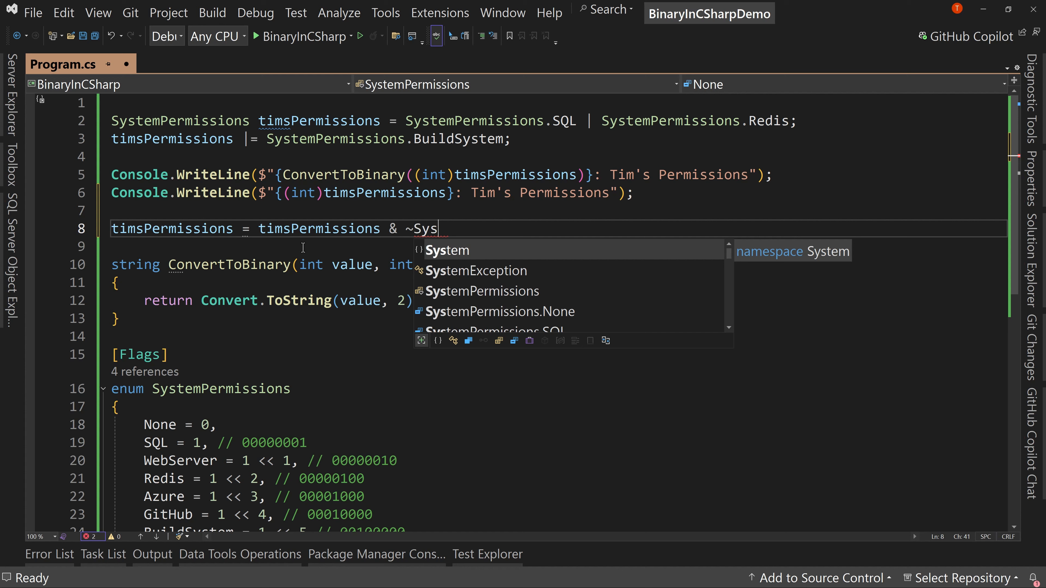
type("temPermissions.r")
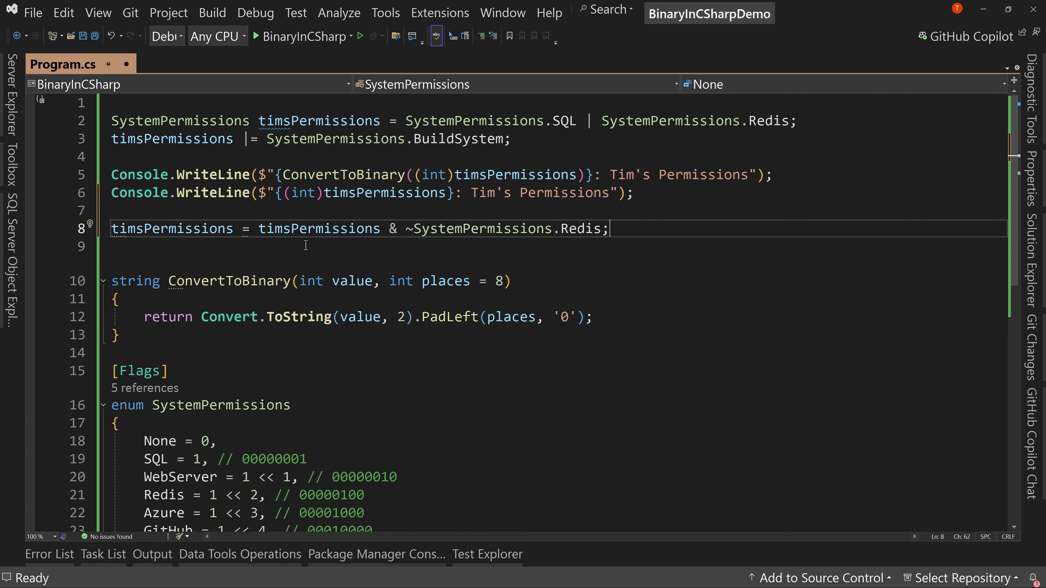
mouse_move(409, 229)
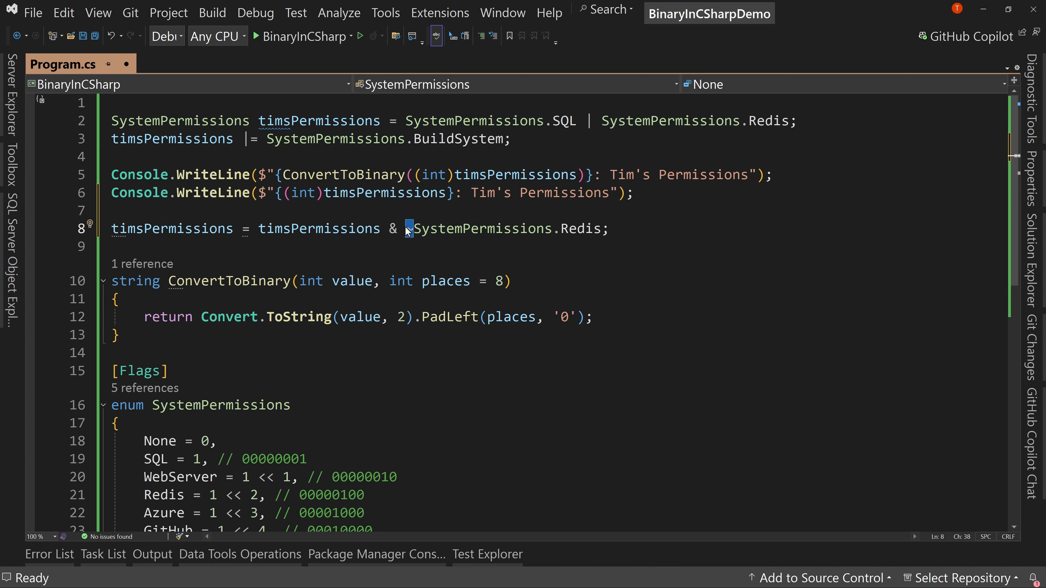
Step: Print timsPermissions in binary after the removal, run it showing 00100001, and close the console
type("~")
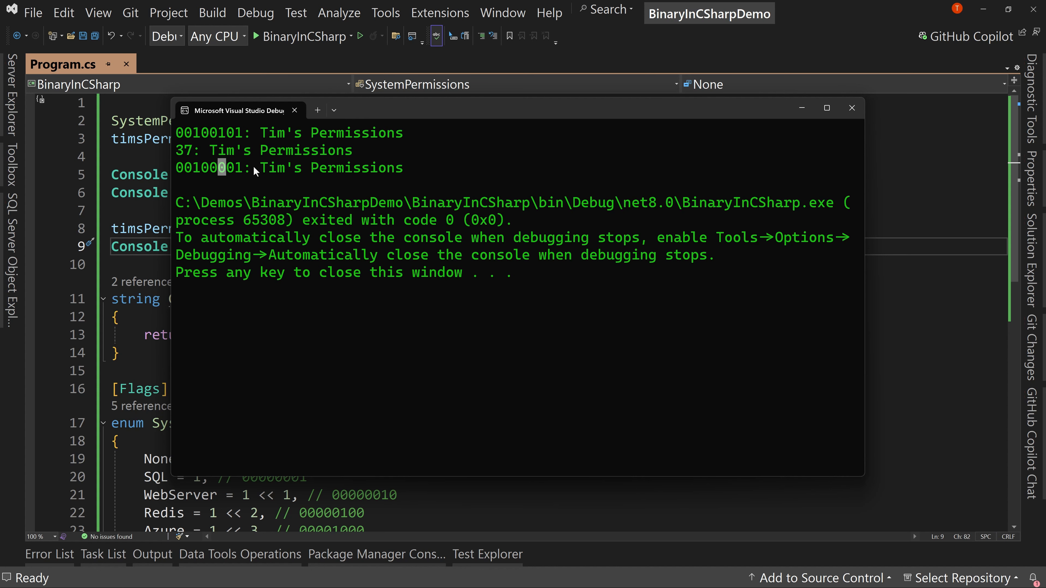
mouse_move(300, 193)
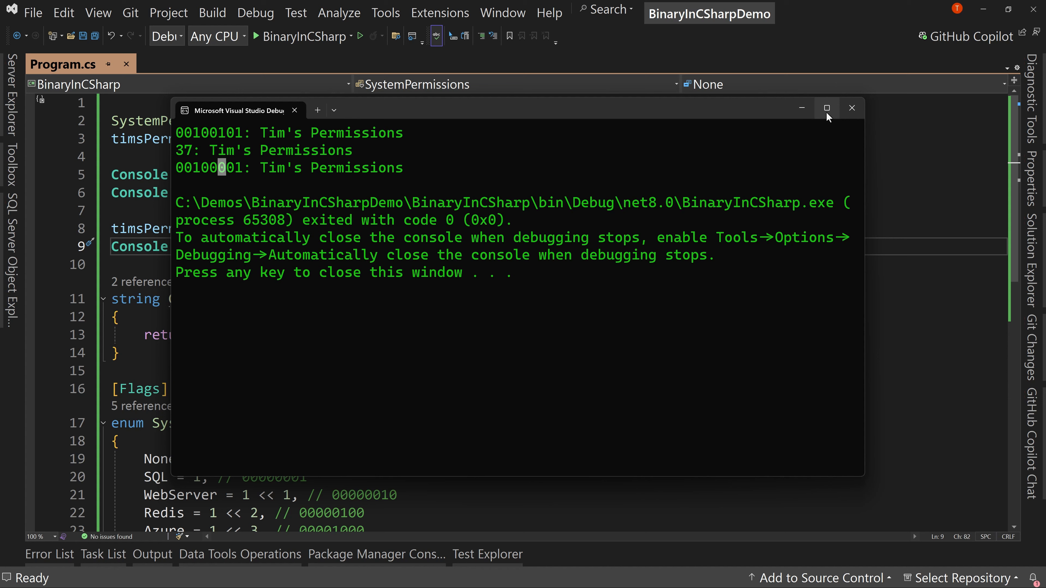
left_click(852, 107)
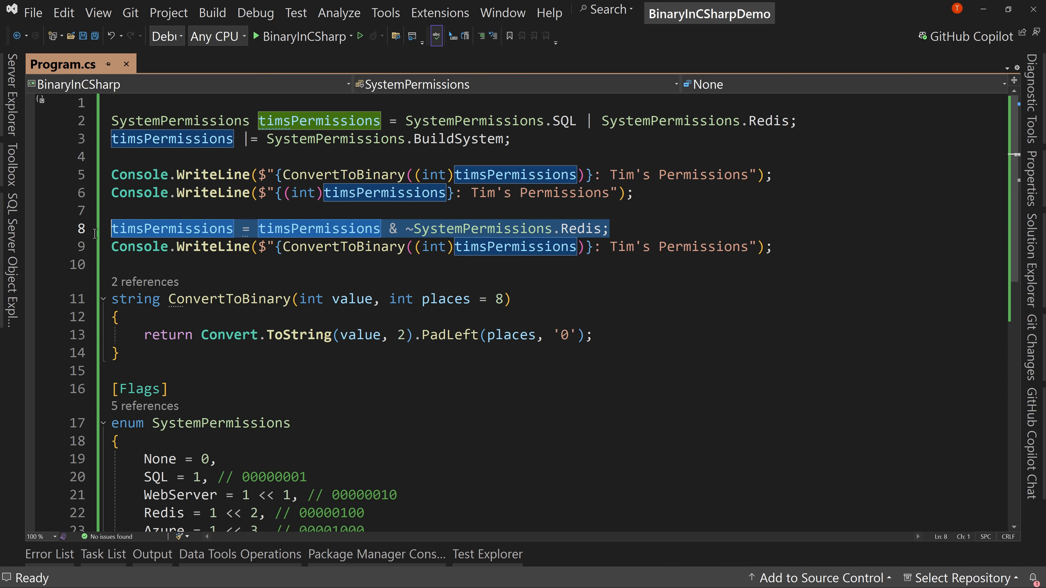
Step: Add timsPermissions &= ~SystemPermissions.Redis; on line 9 as the compound form of the removal
left_click(607, 228)
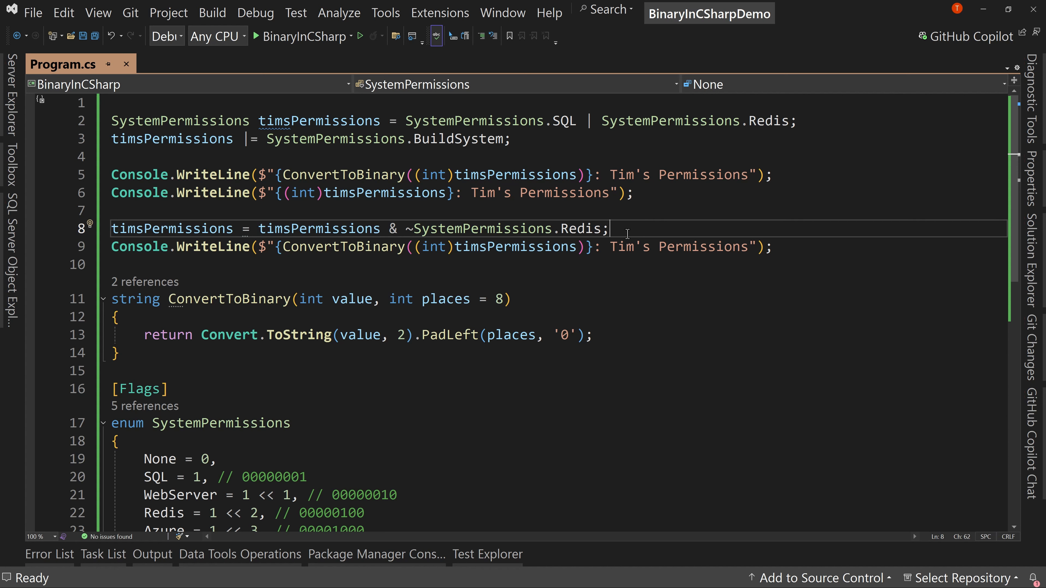
type("ti")
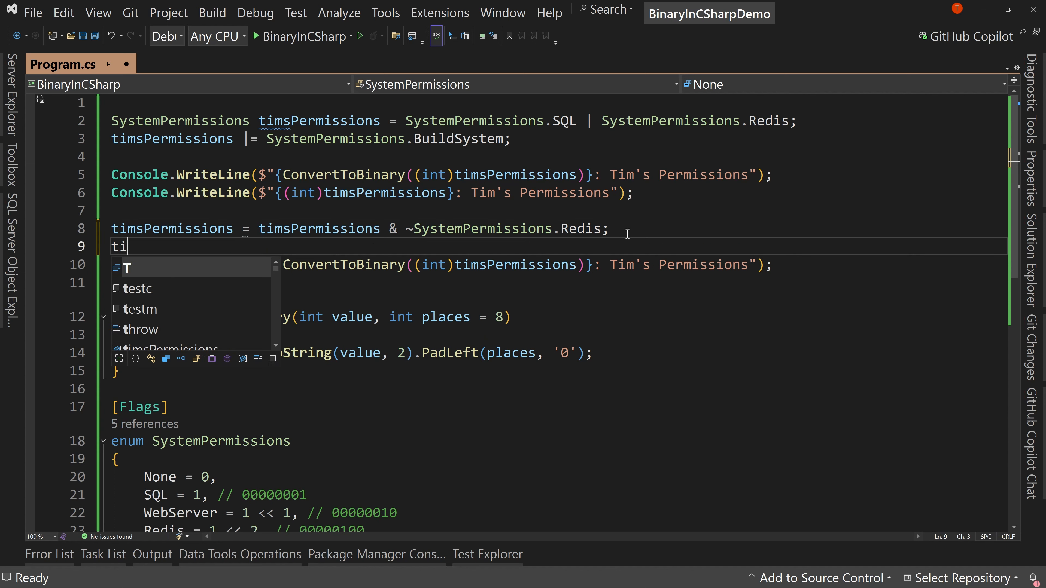
type("msPermissions")
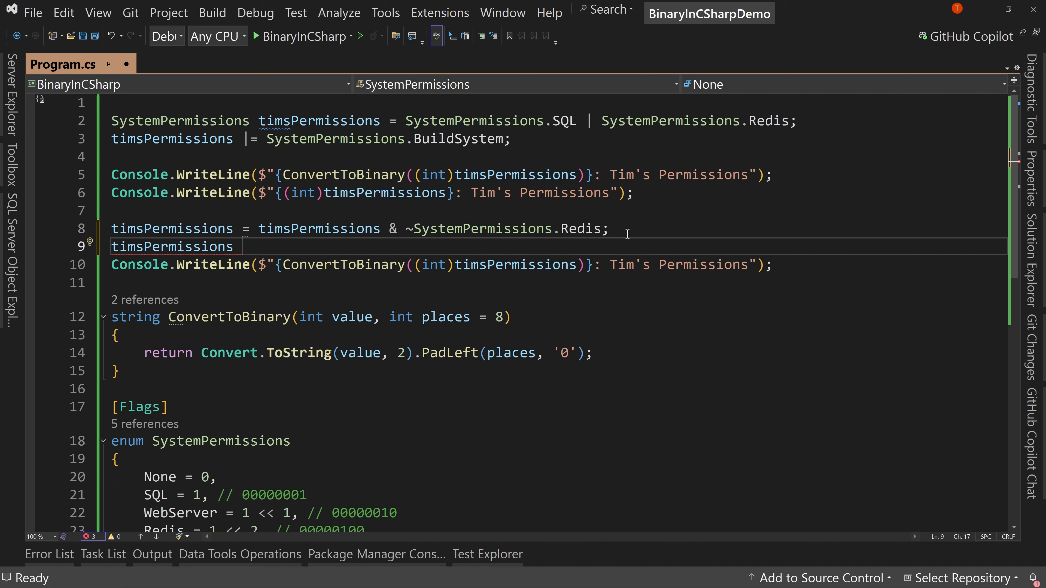
type("&=")
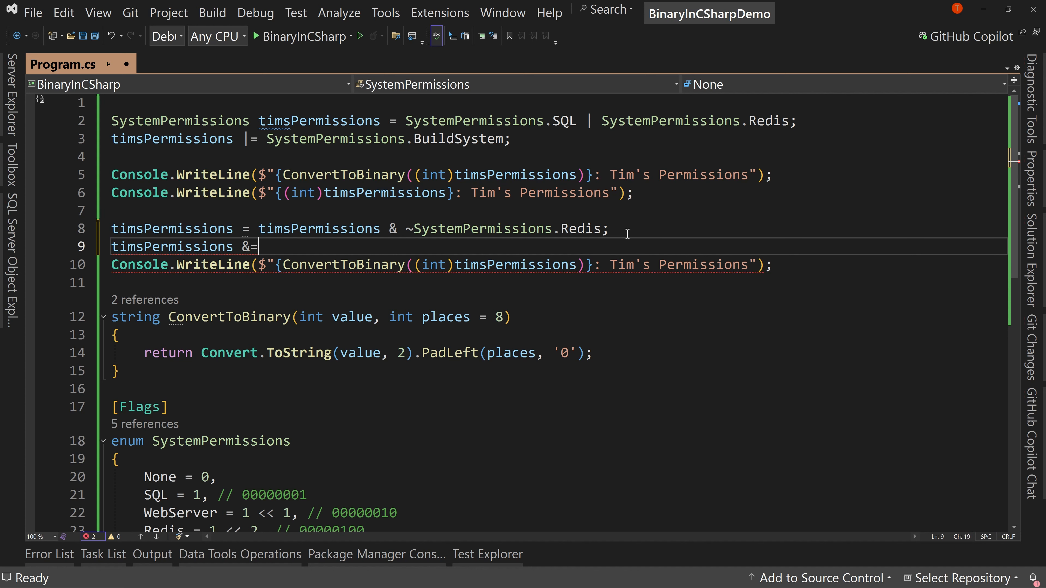
type("~")
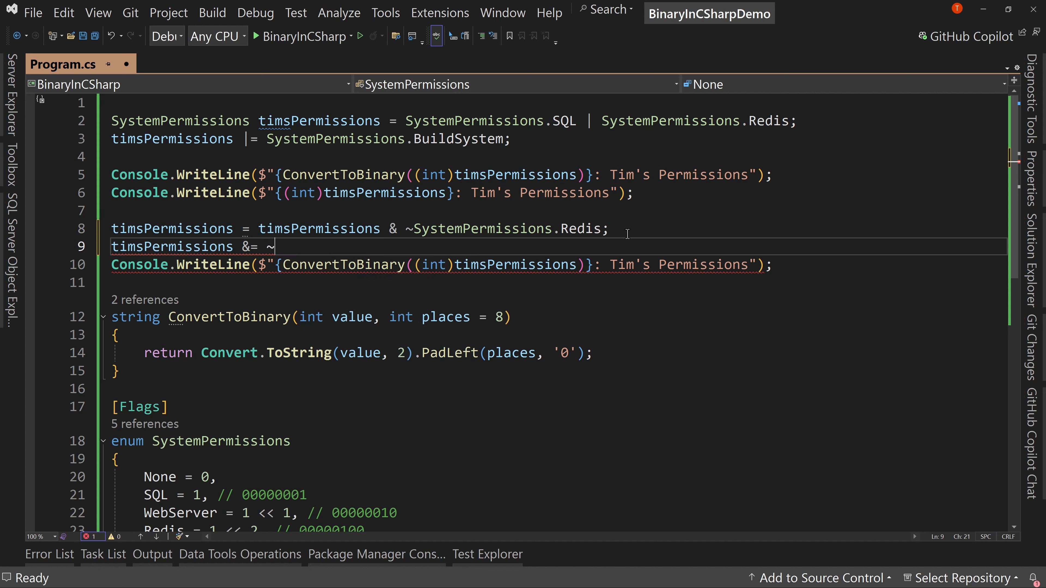
type("SystemPermissions.Redis;")
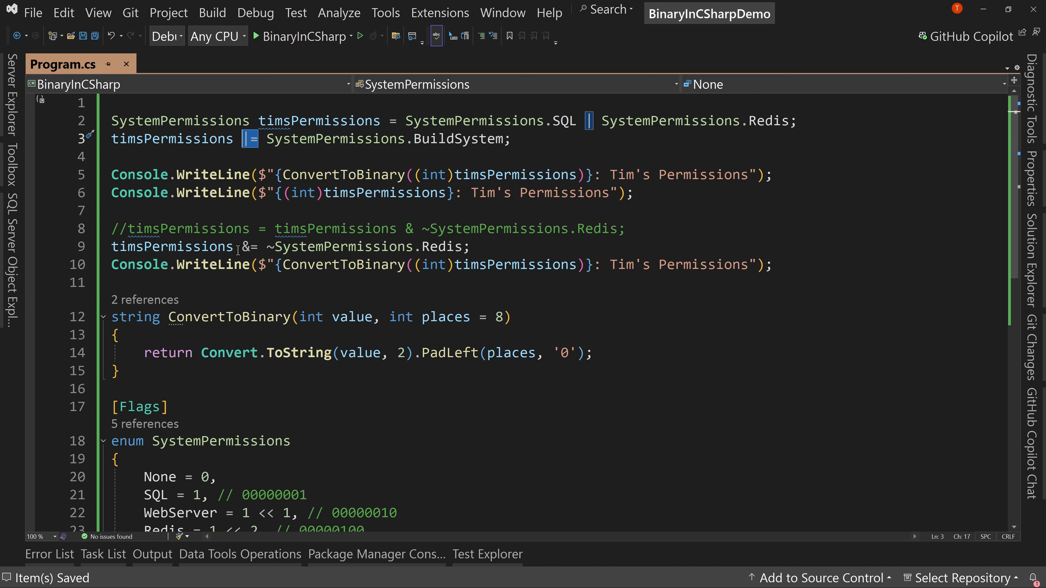
double_click(250, 246)
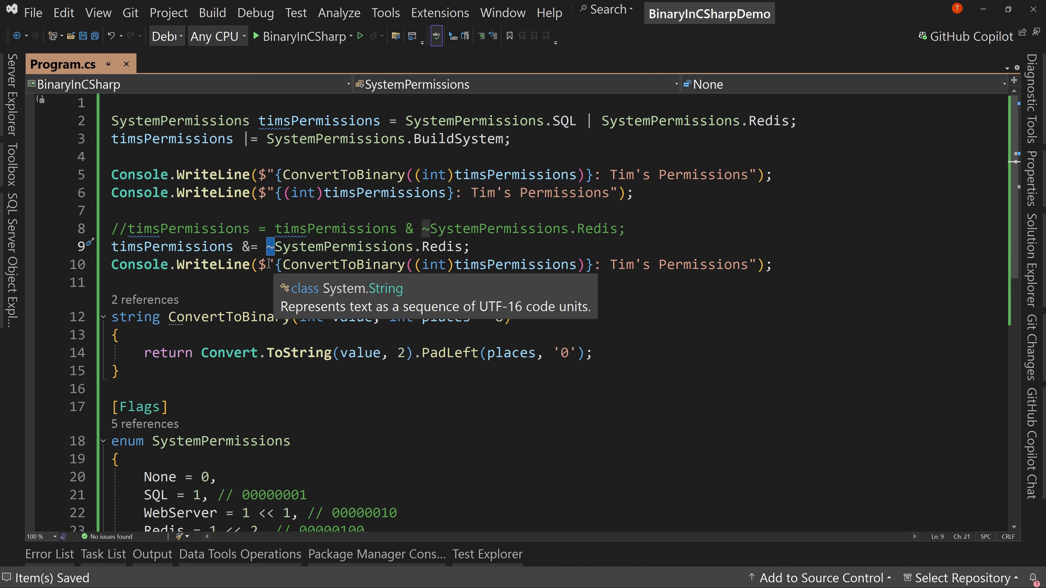
mouse_move(315, 246)
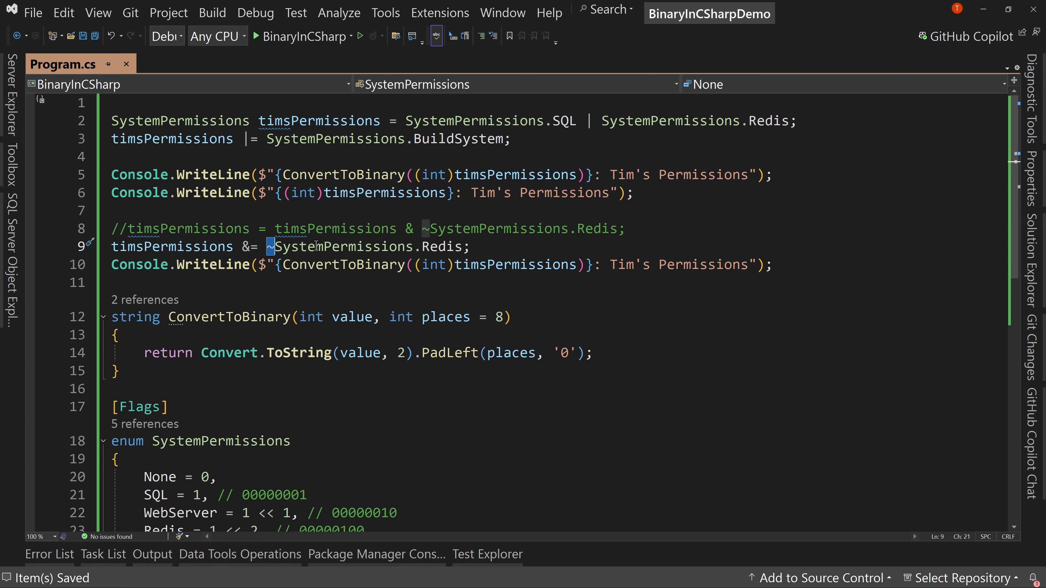
double_click(343, 246)
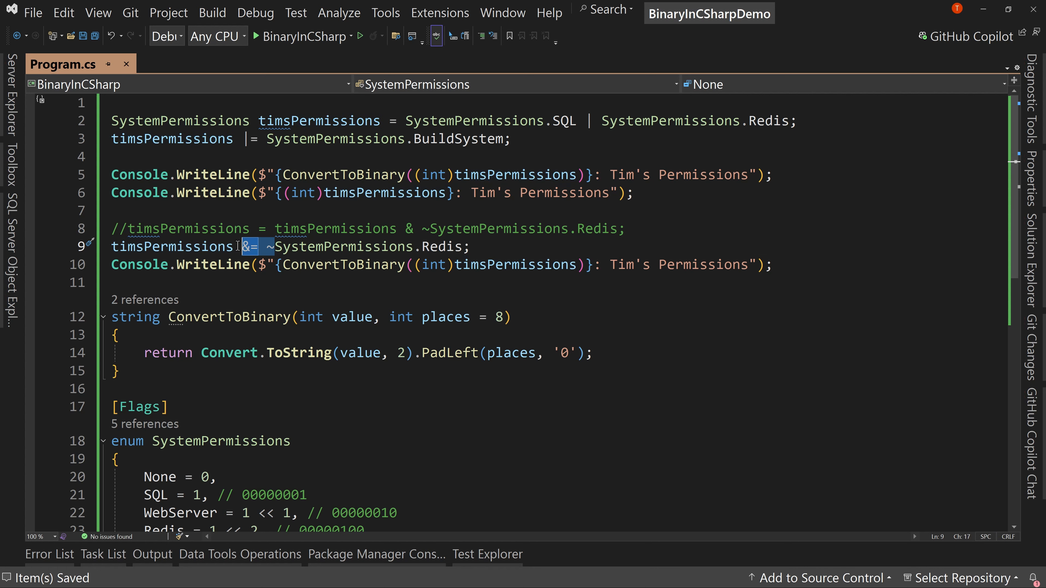
mouse_move(691, 305)
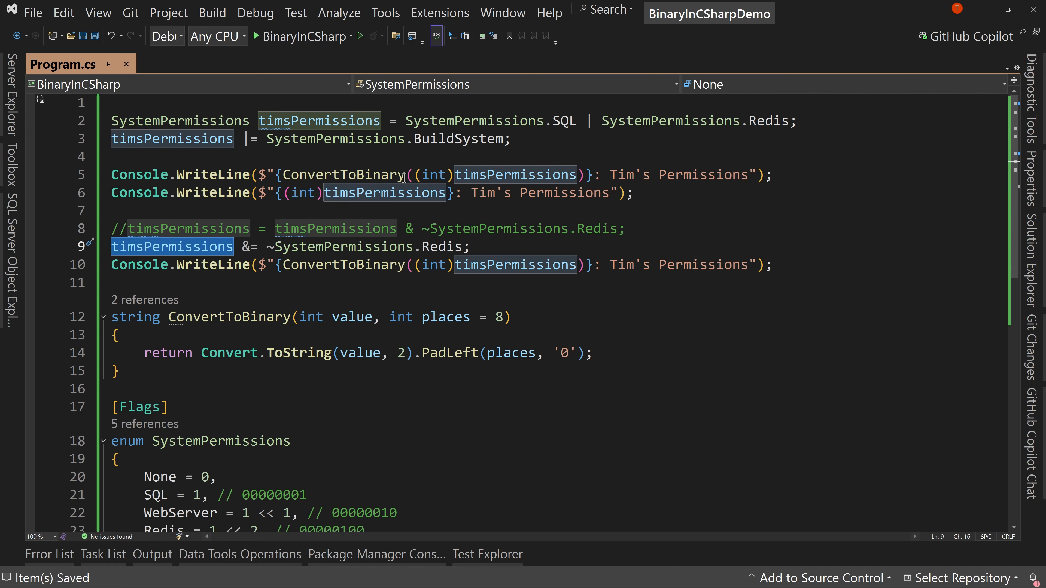
mouse_move(659, 226)
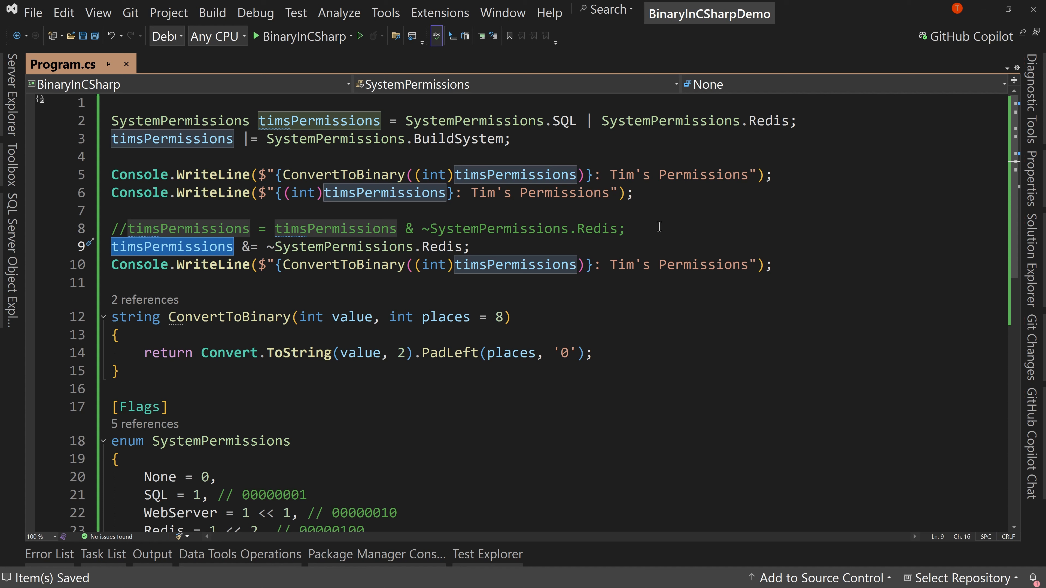